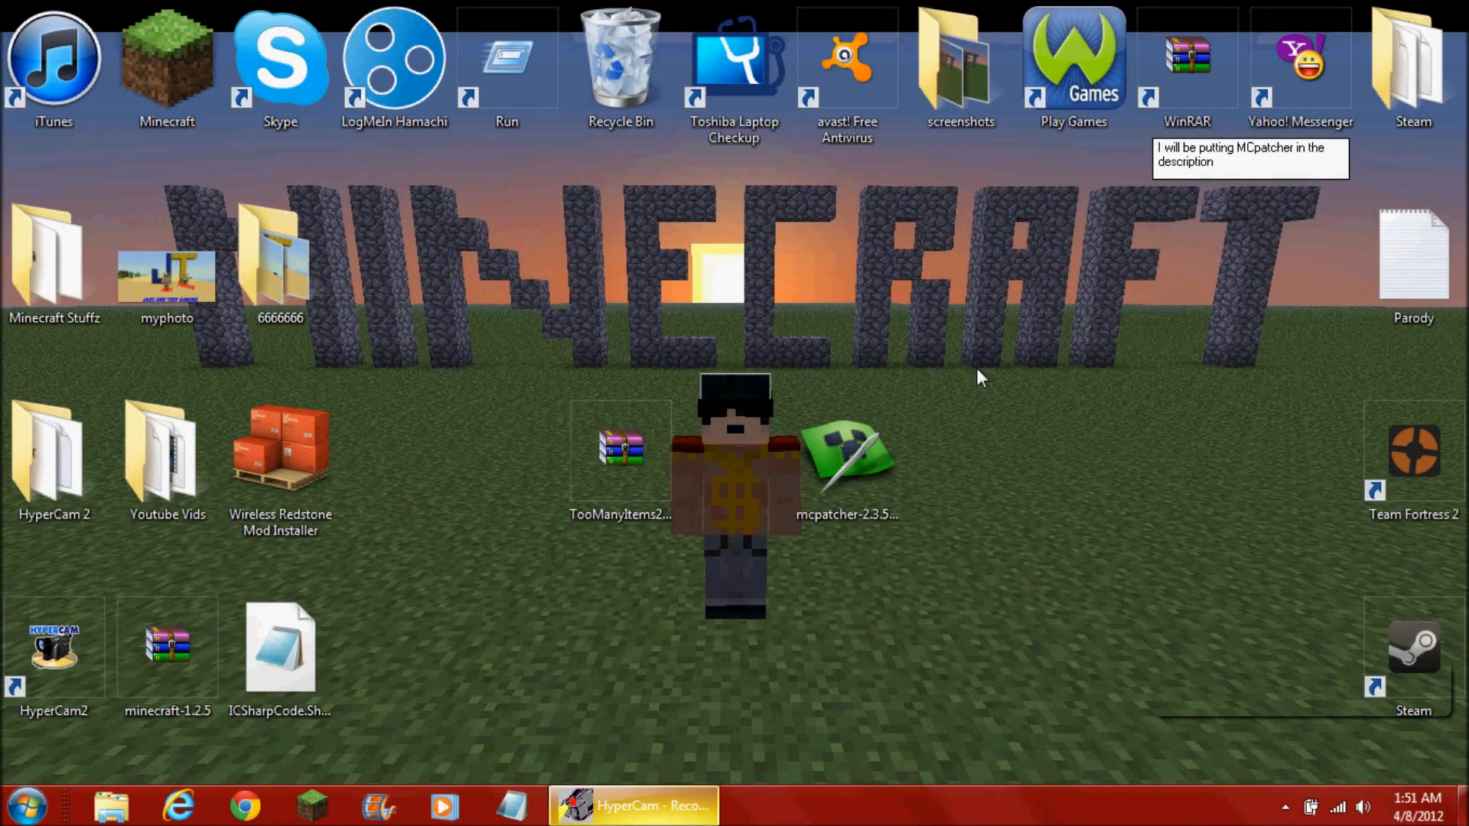
- Launch mcpatcher-2.3.5_01 from the desktop and let it analyze minecraft-1.2.5.jar
click(619, 459)
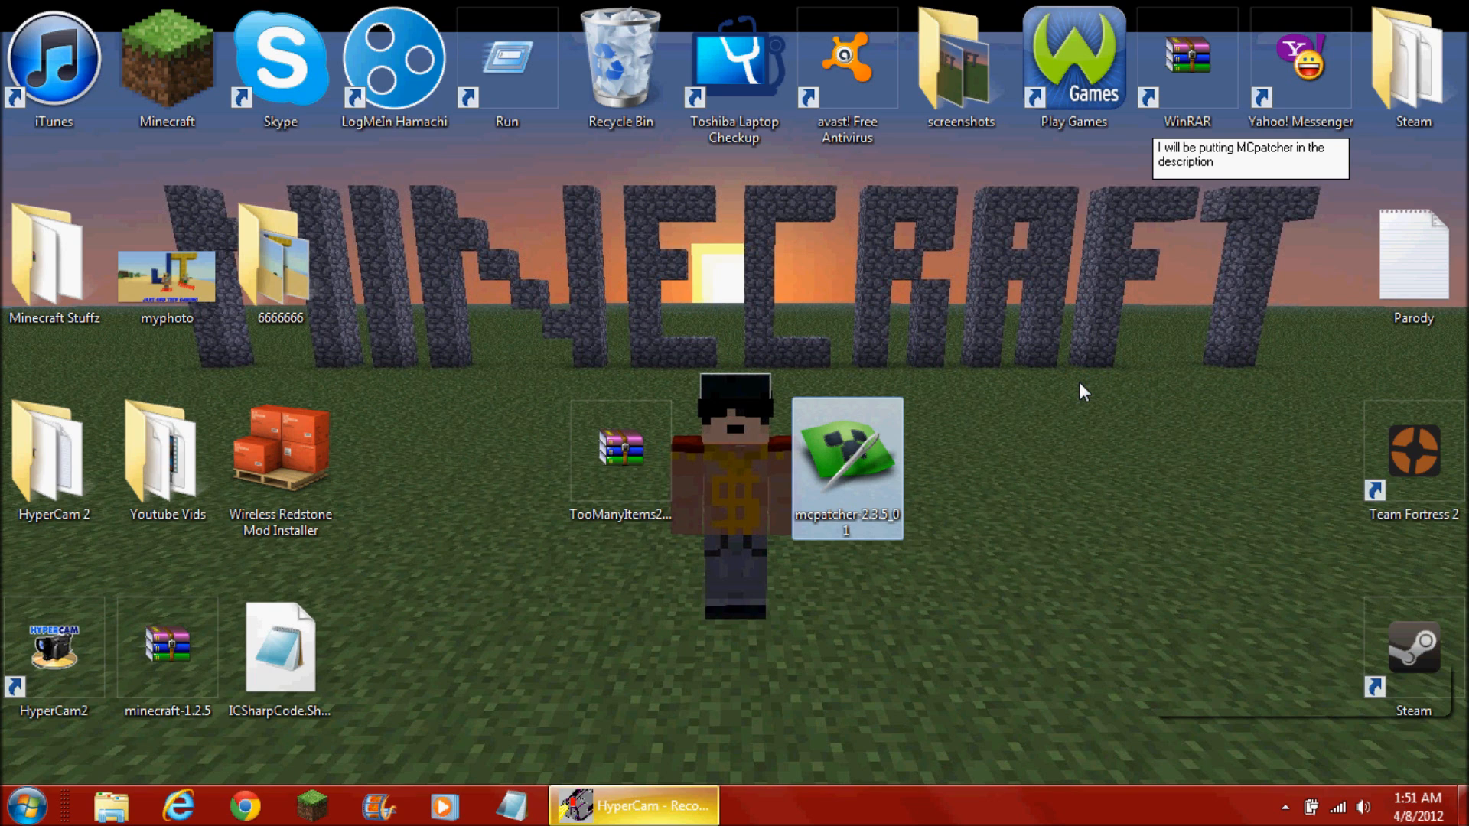
mouse_move(750, 340)
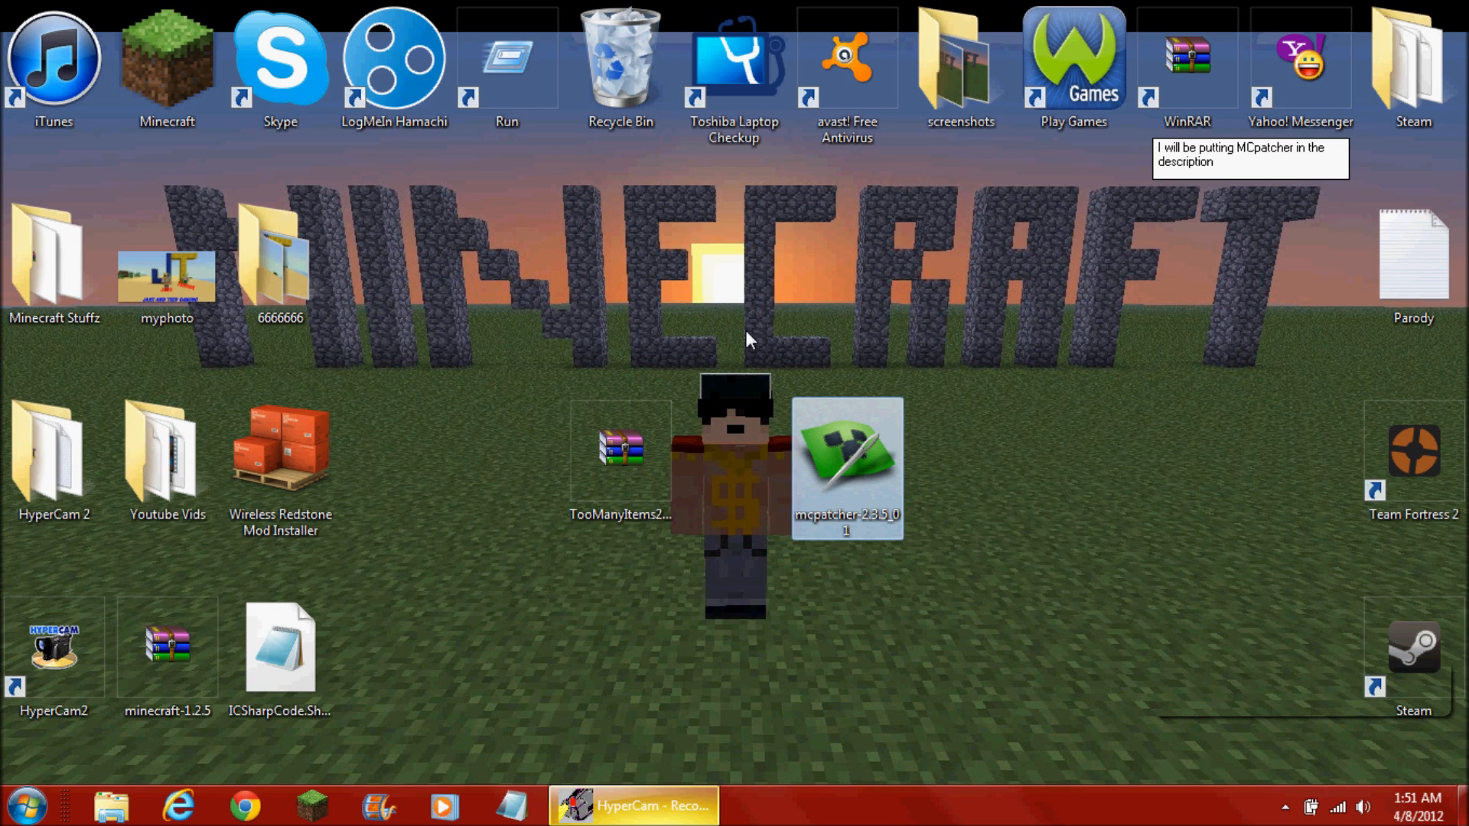
double_click(844, 461)
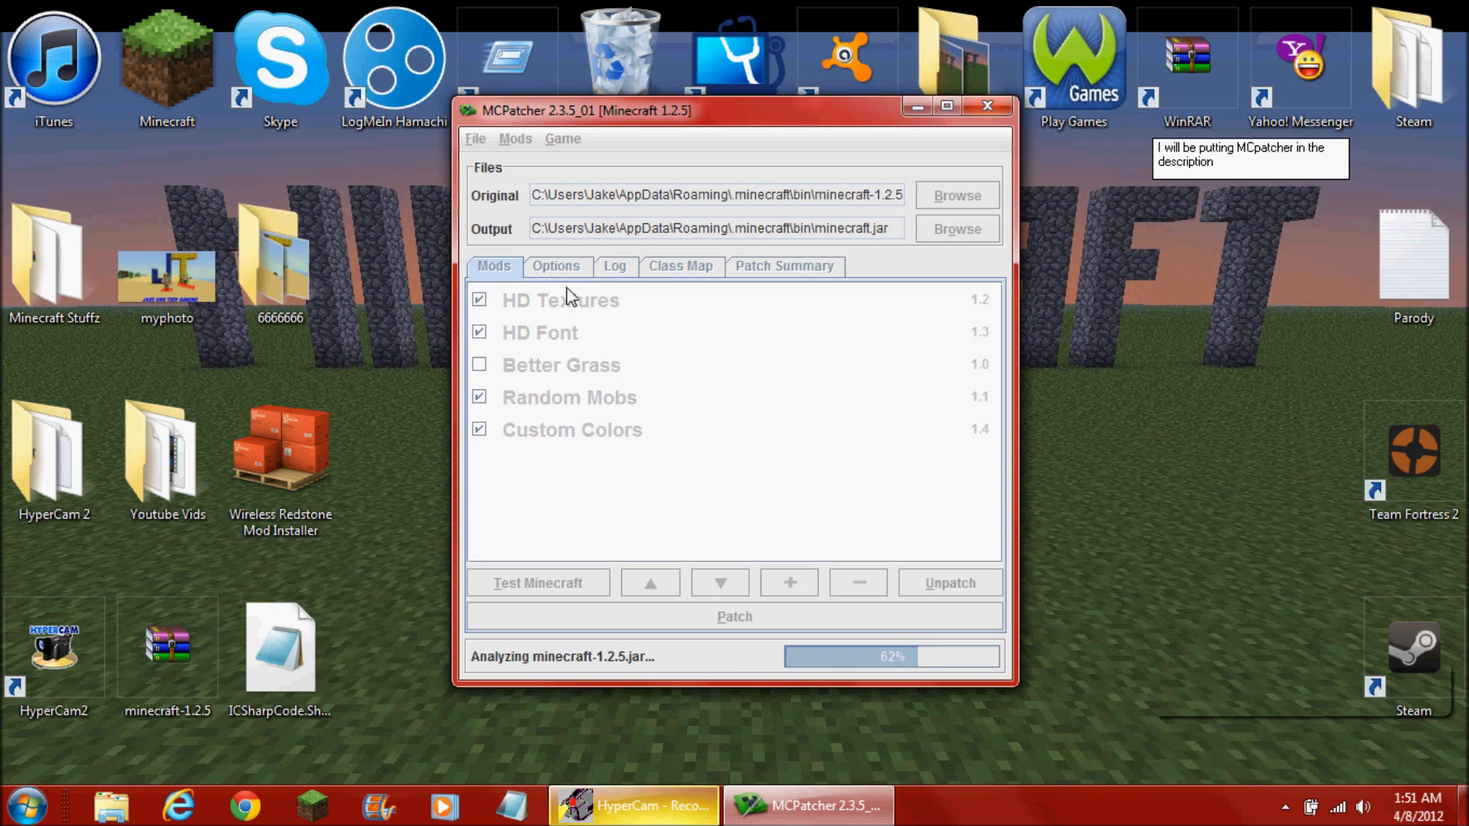
mouse_move(615, 317)
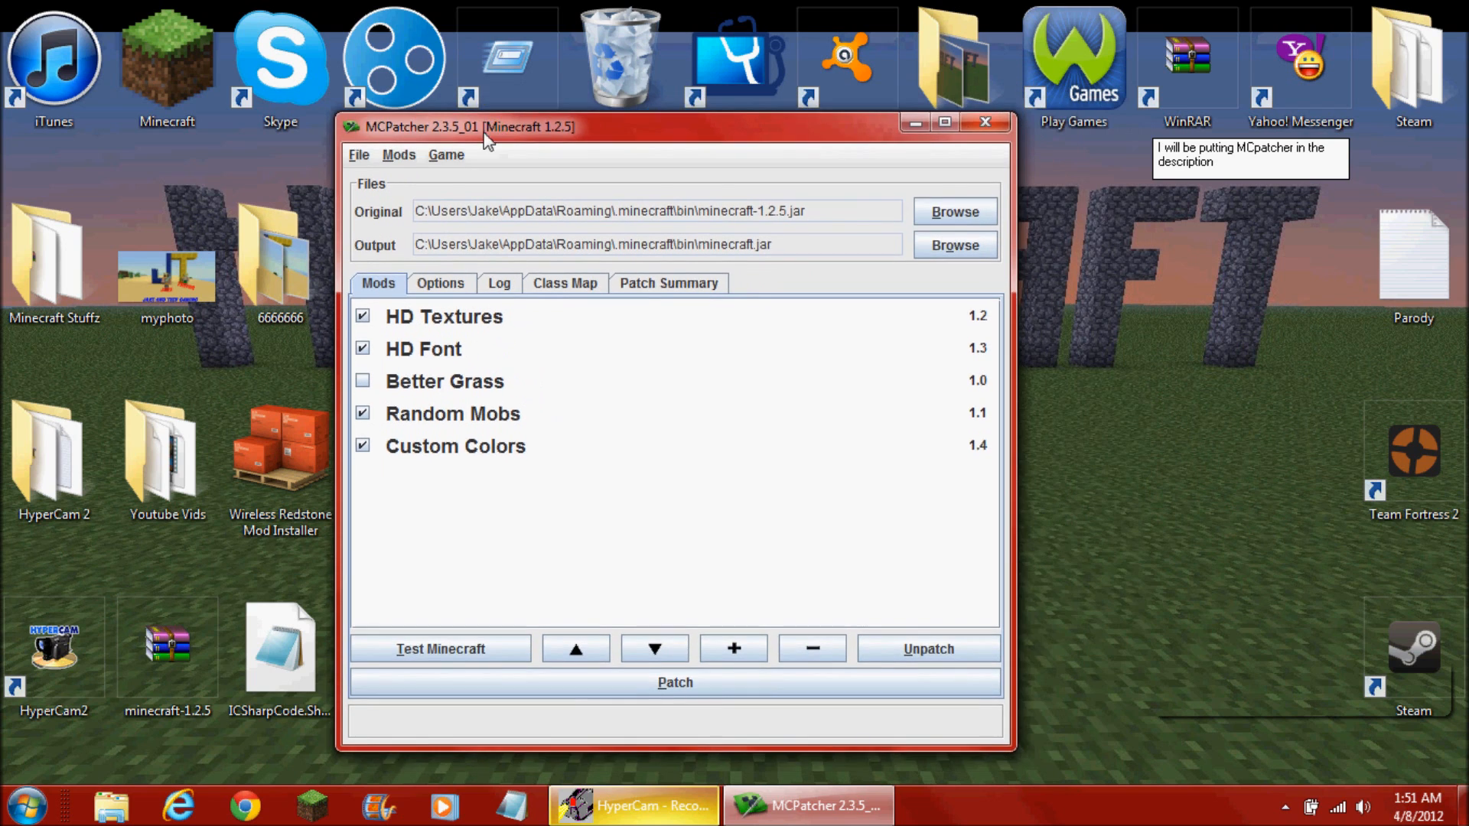
- Load the TooManyItems zip from the Desktop into Mods > Add external mod
click(398, 155)
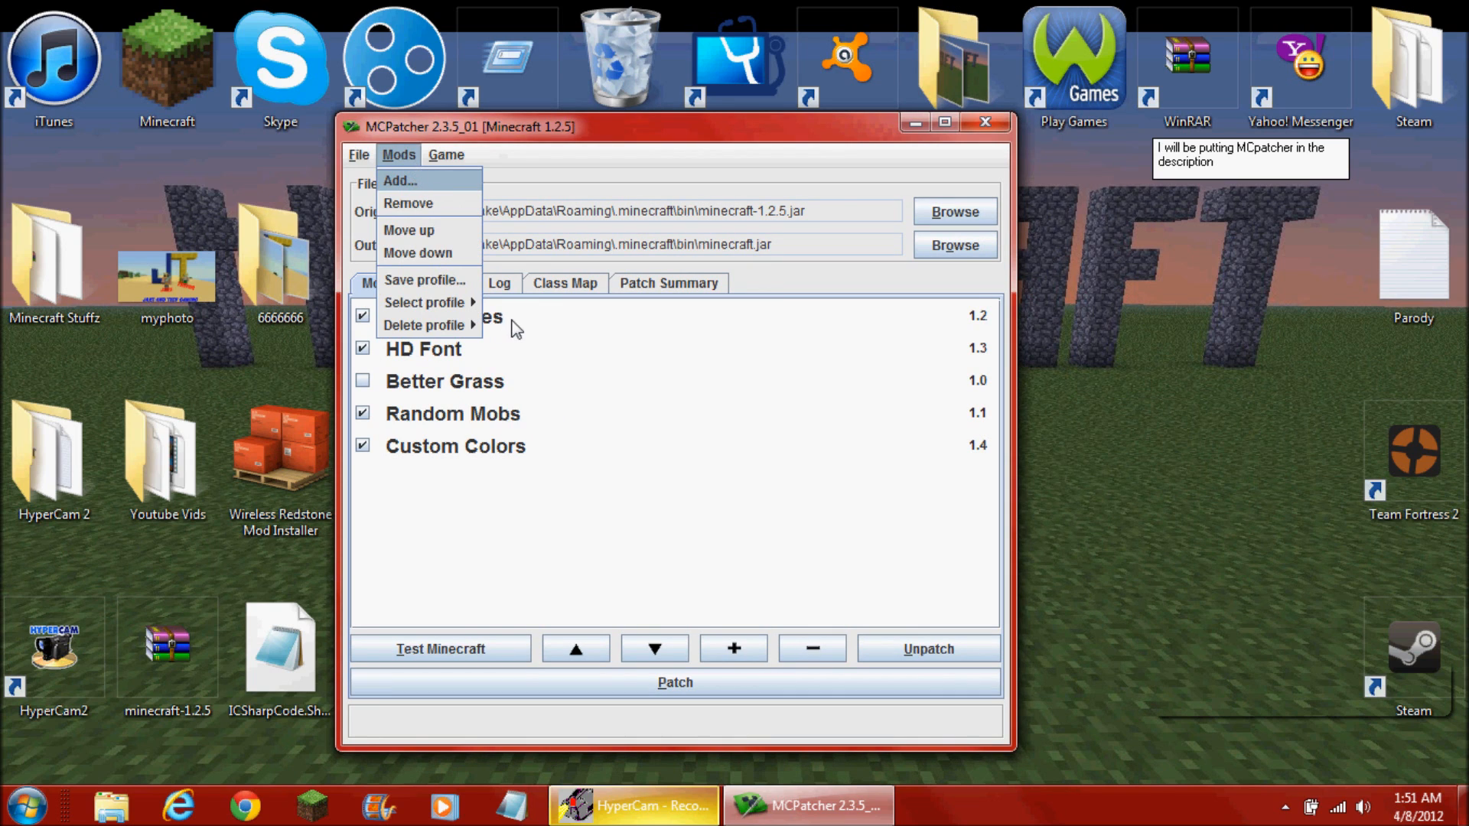
click(400, 180)
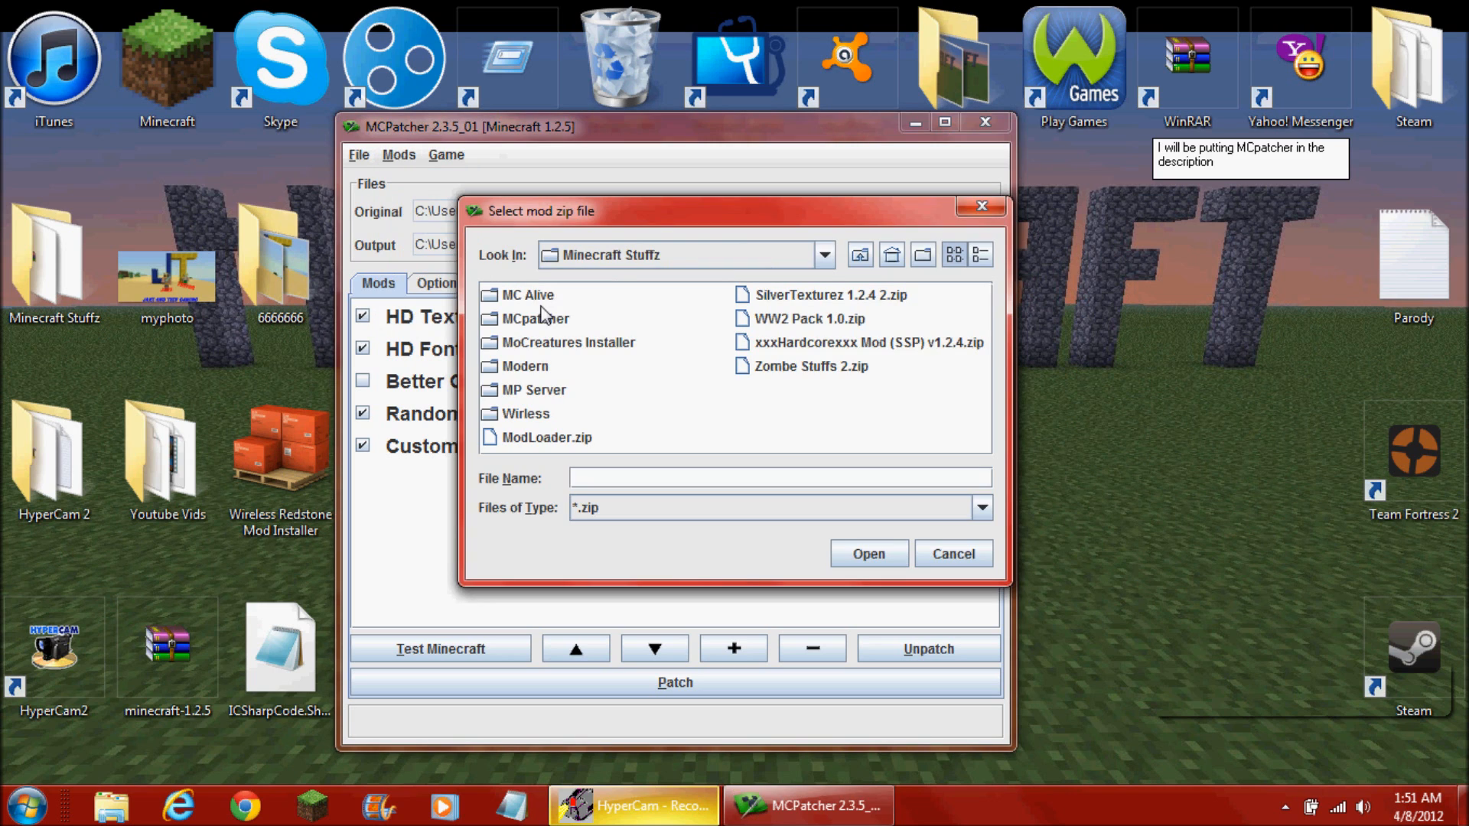
click(822, 255)
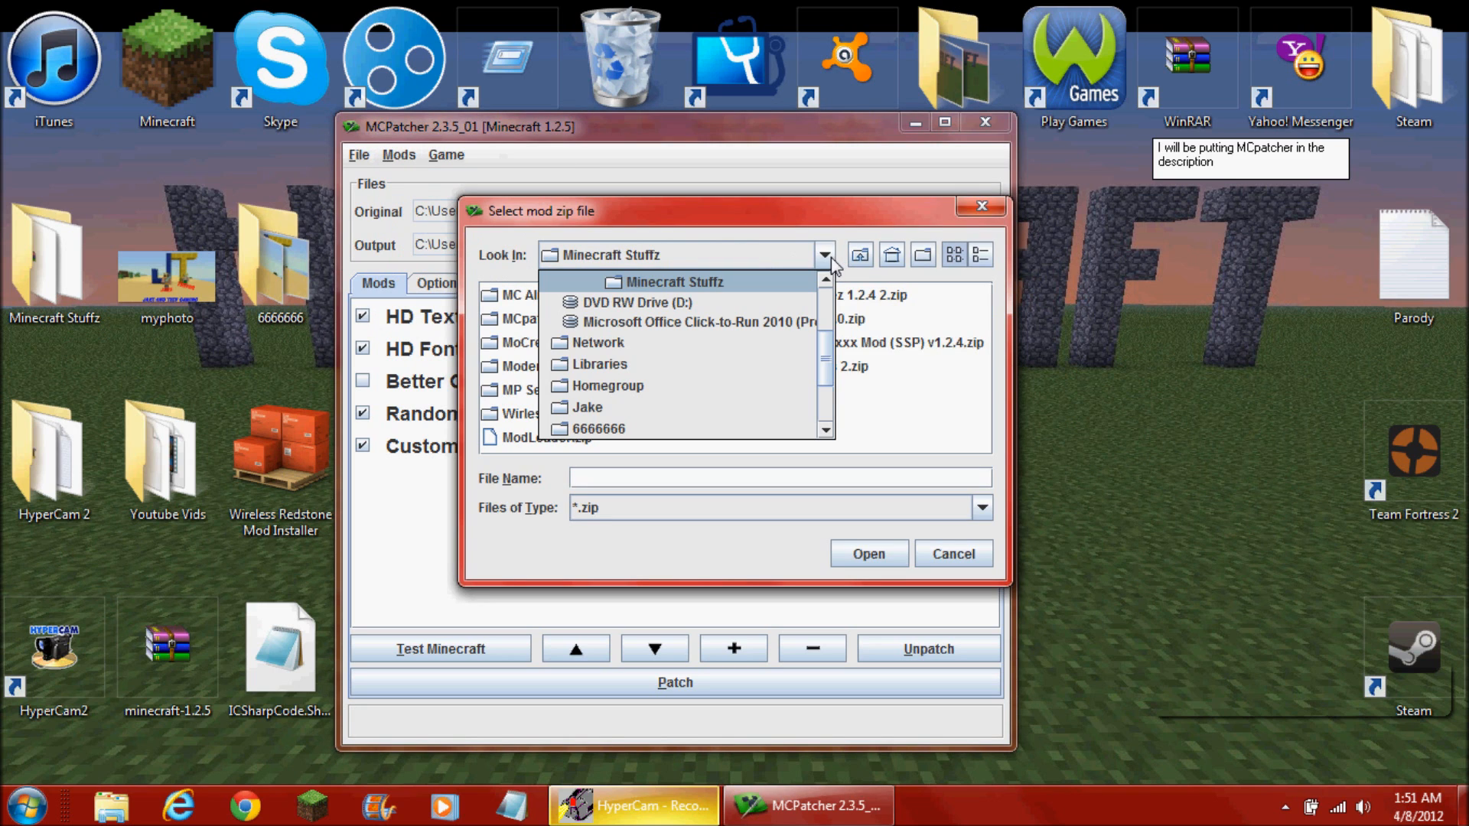
click(579, 407)
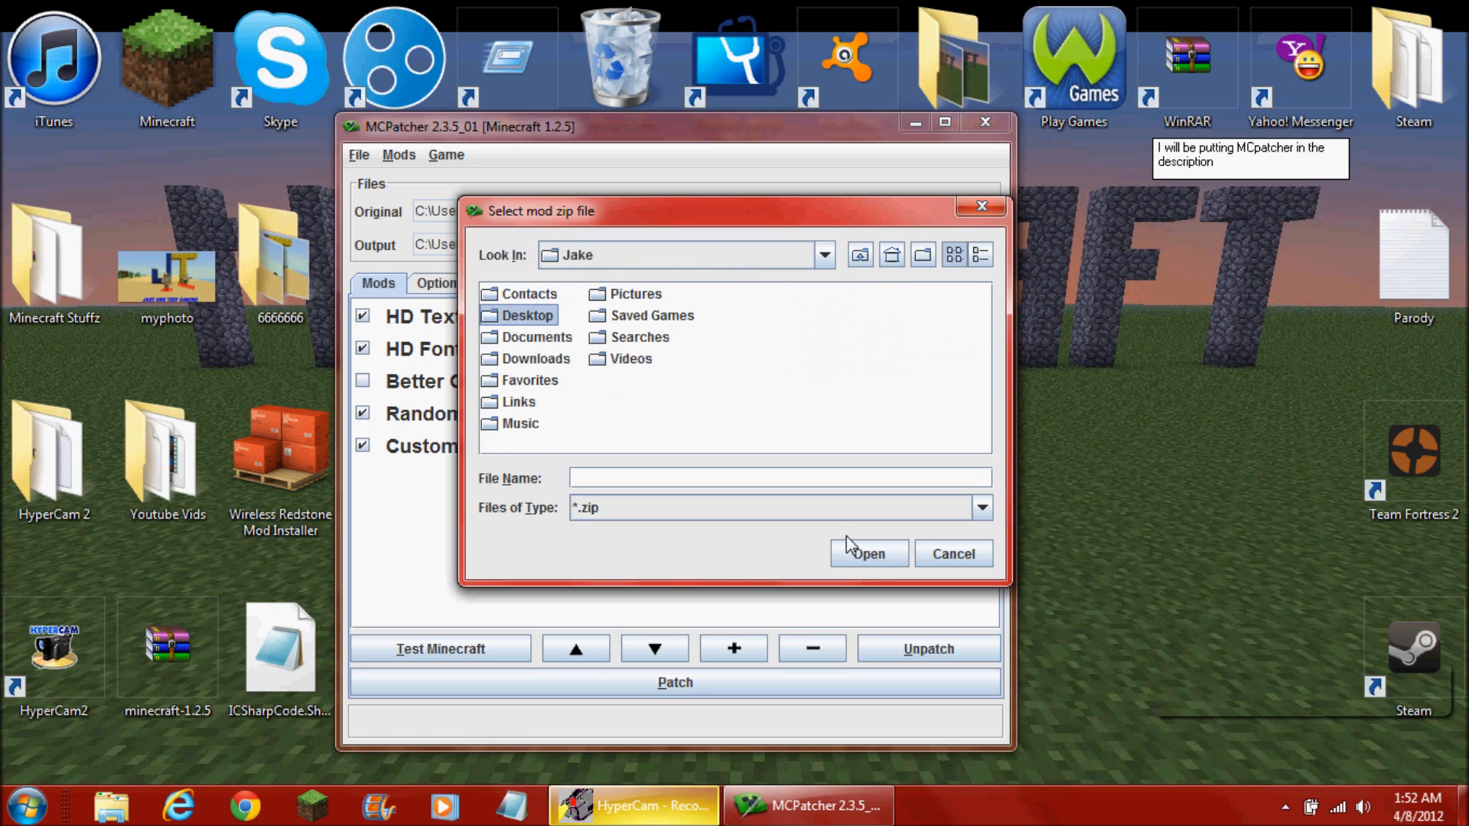
double_click(524, 315)
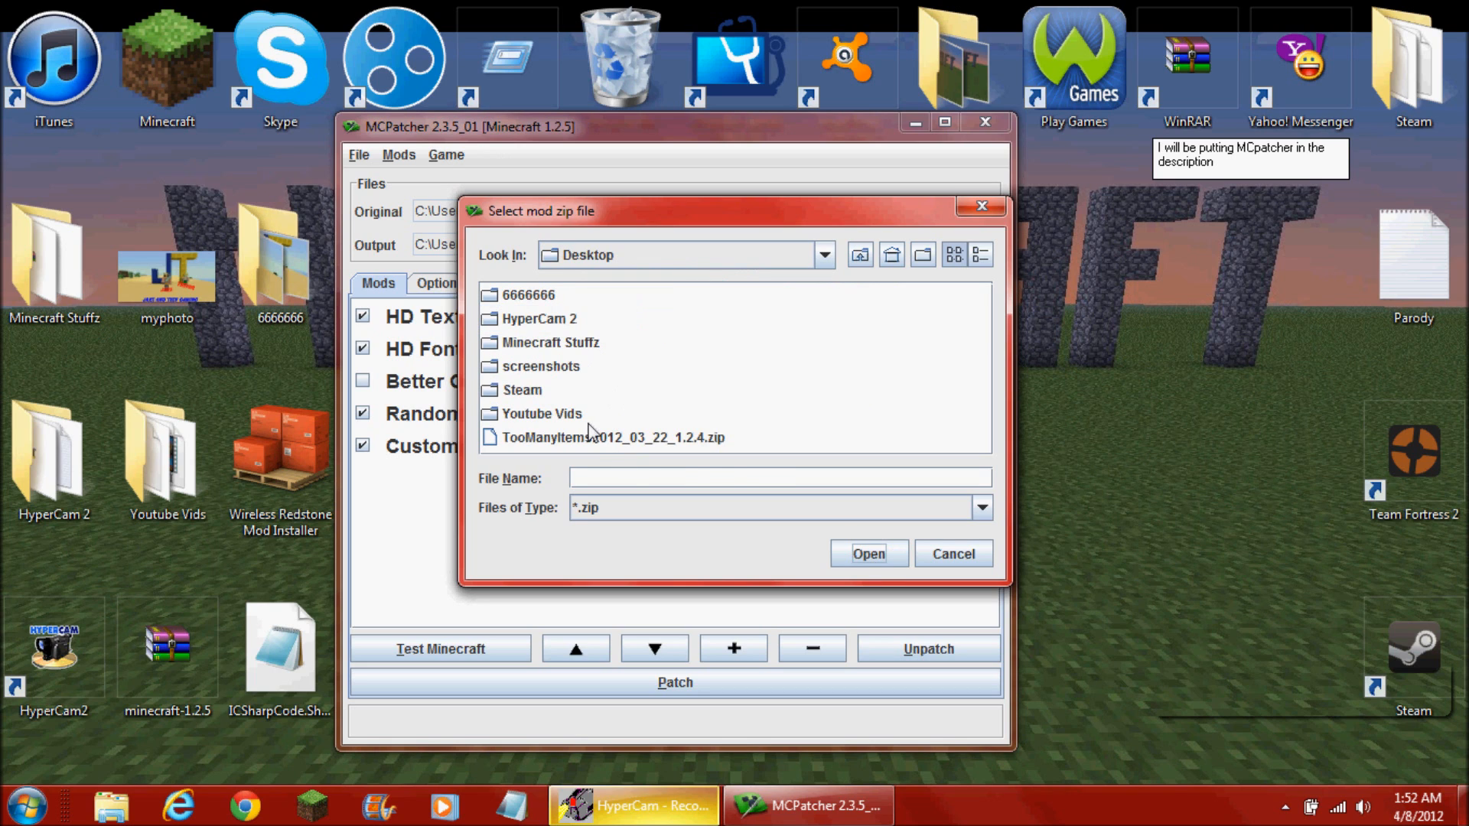
click(595, 438)
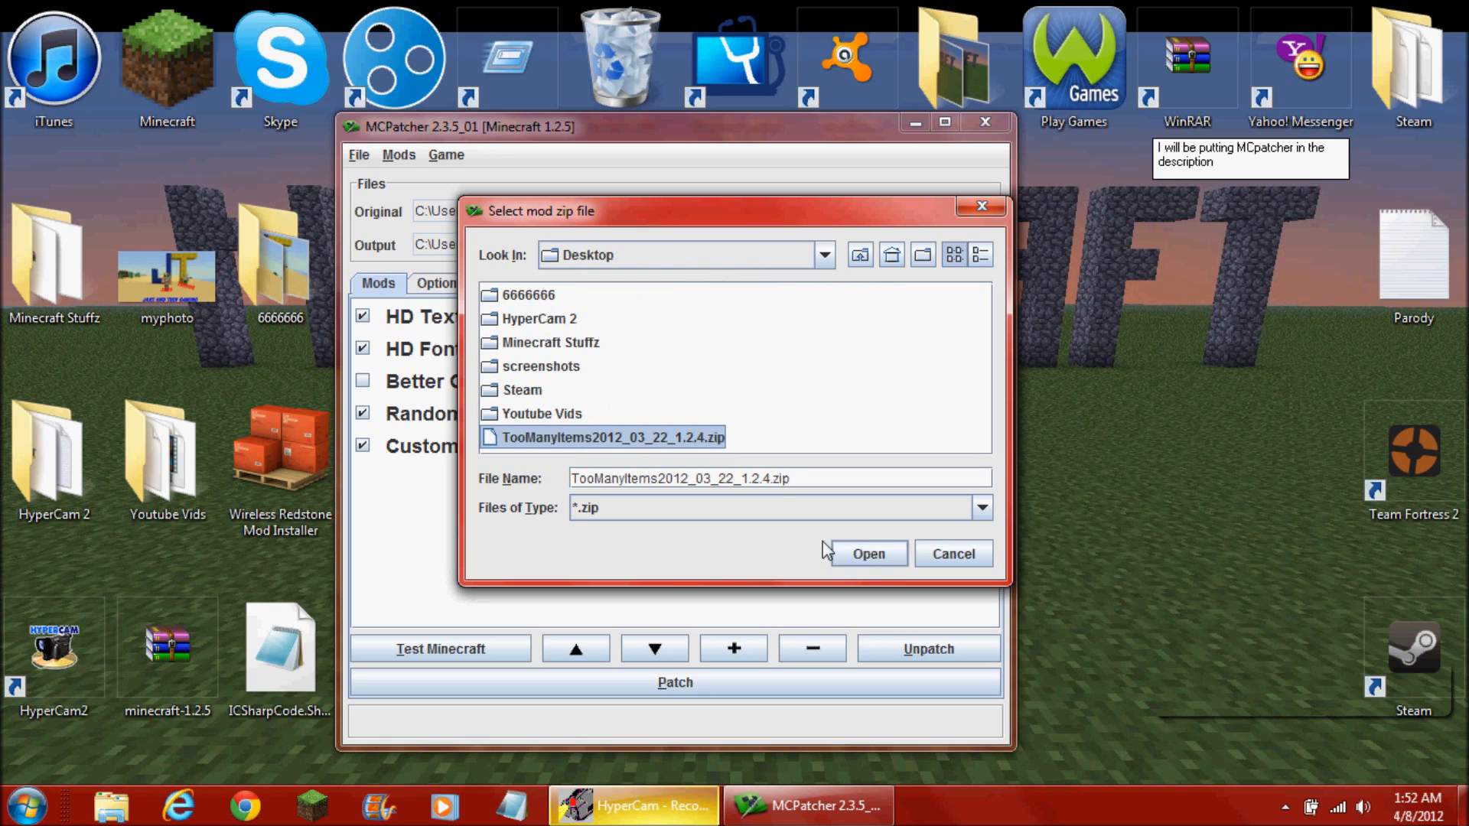
click(868, 553)
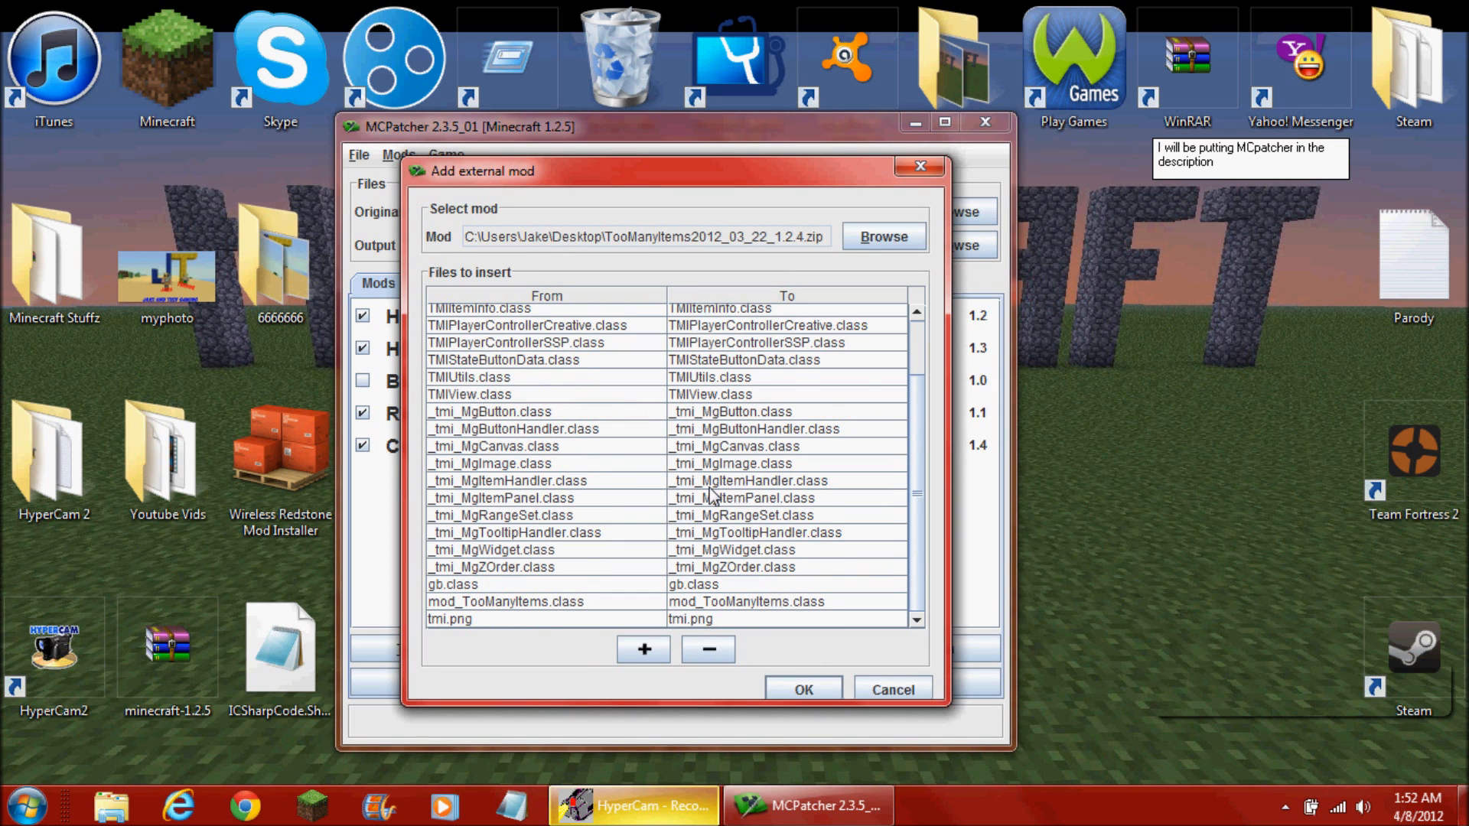
- Confirm adding TooManyItems and patch the Minecraft 1.2.5 jar with it
click(803, 689)
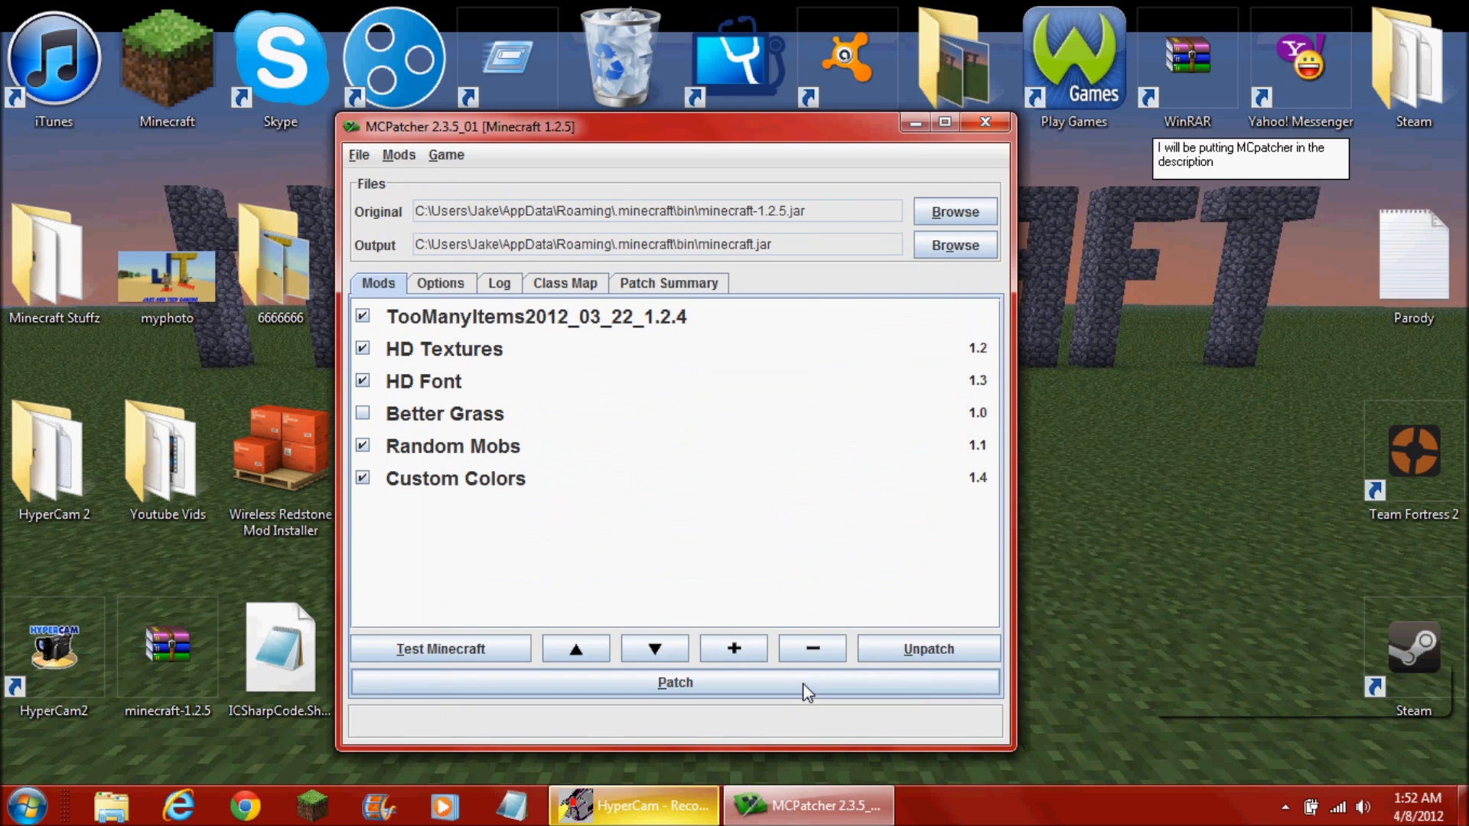
mouse_move(686, 725)
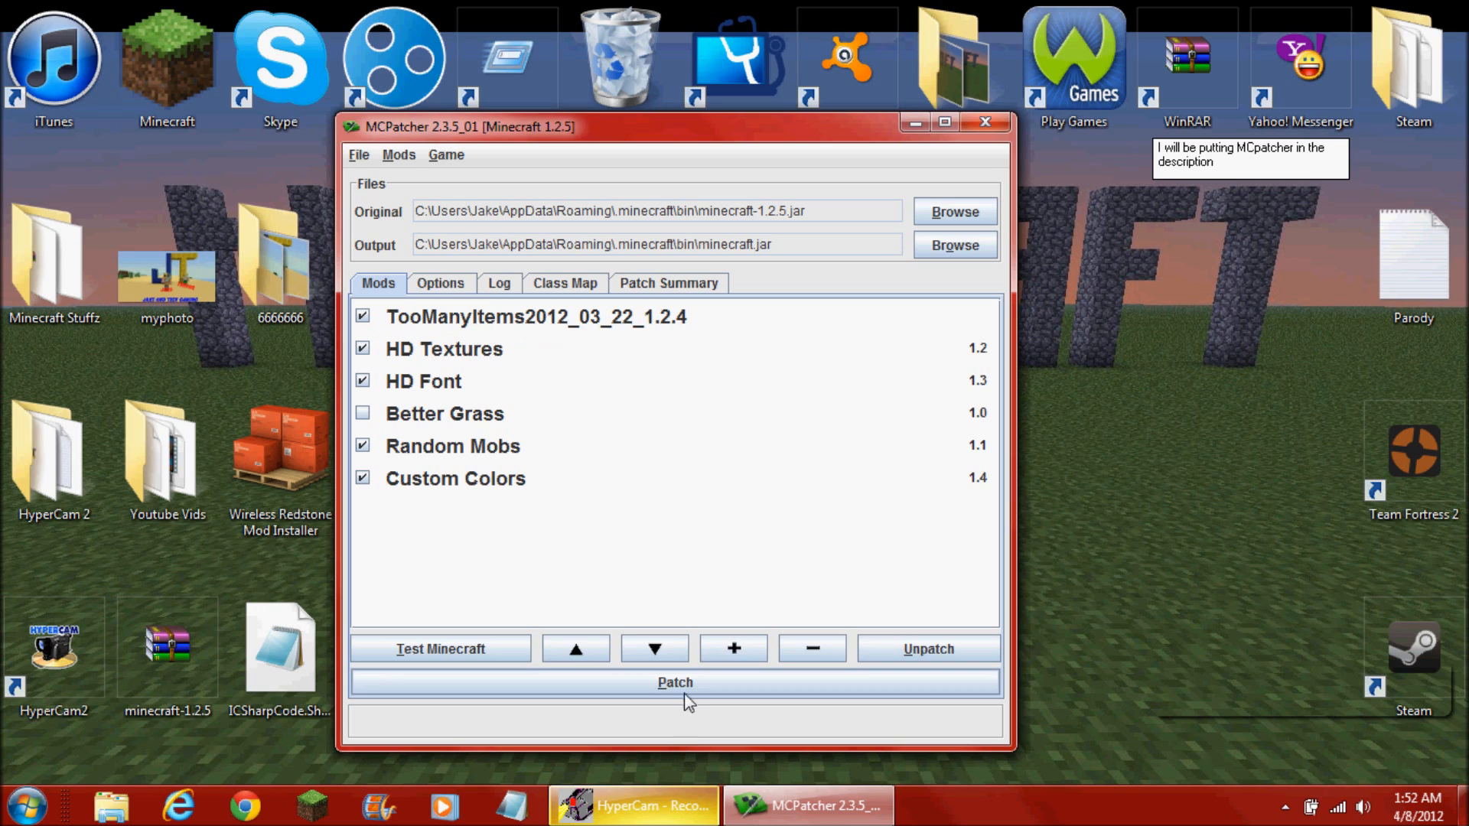
click(675, 682)
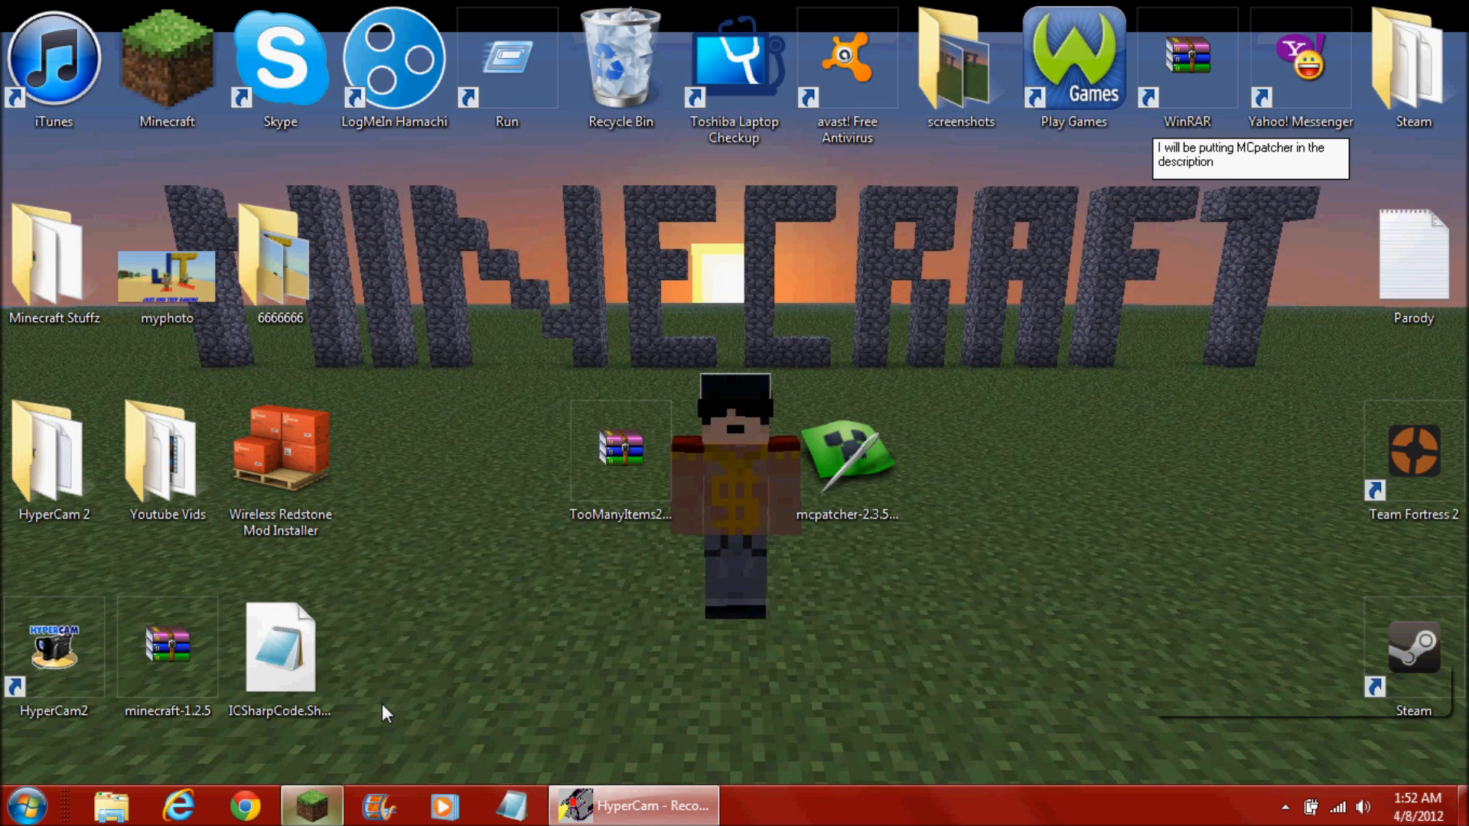
- Start the Minecraft desktop shortcut and log in to reach the 1.2.5 title menu
double_click(161, 47)
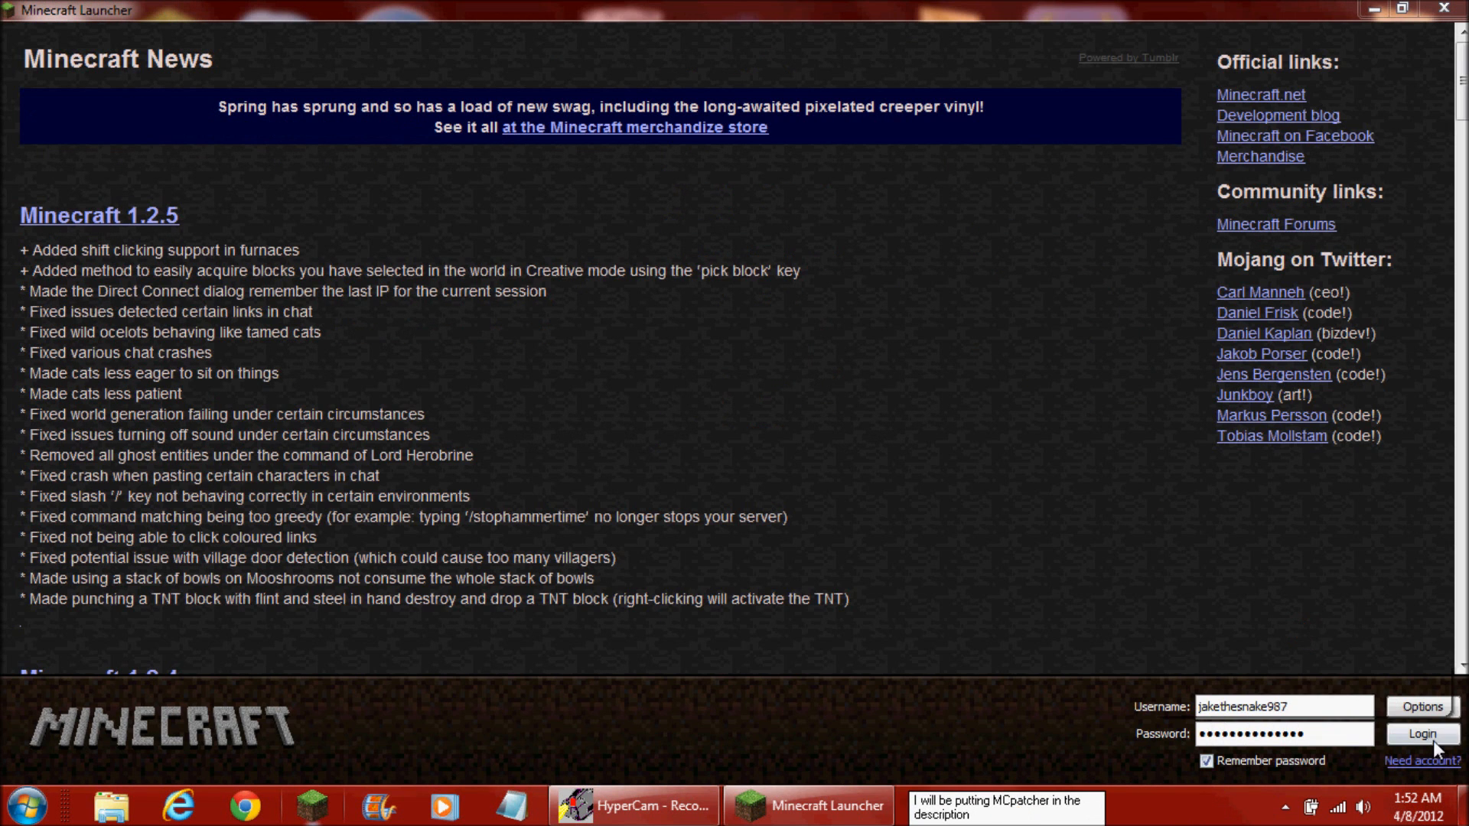
click(1422, 733)
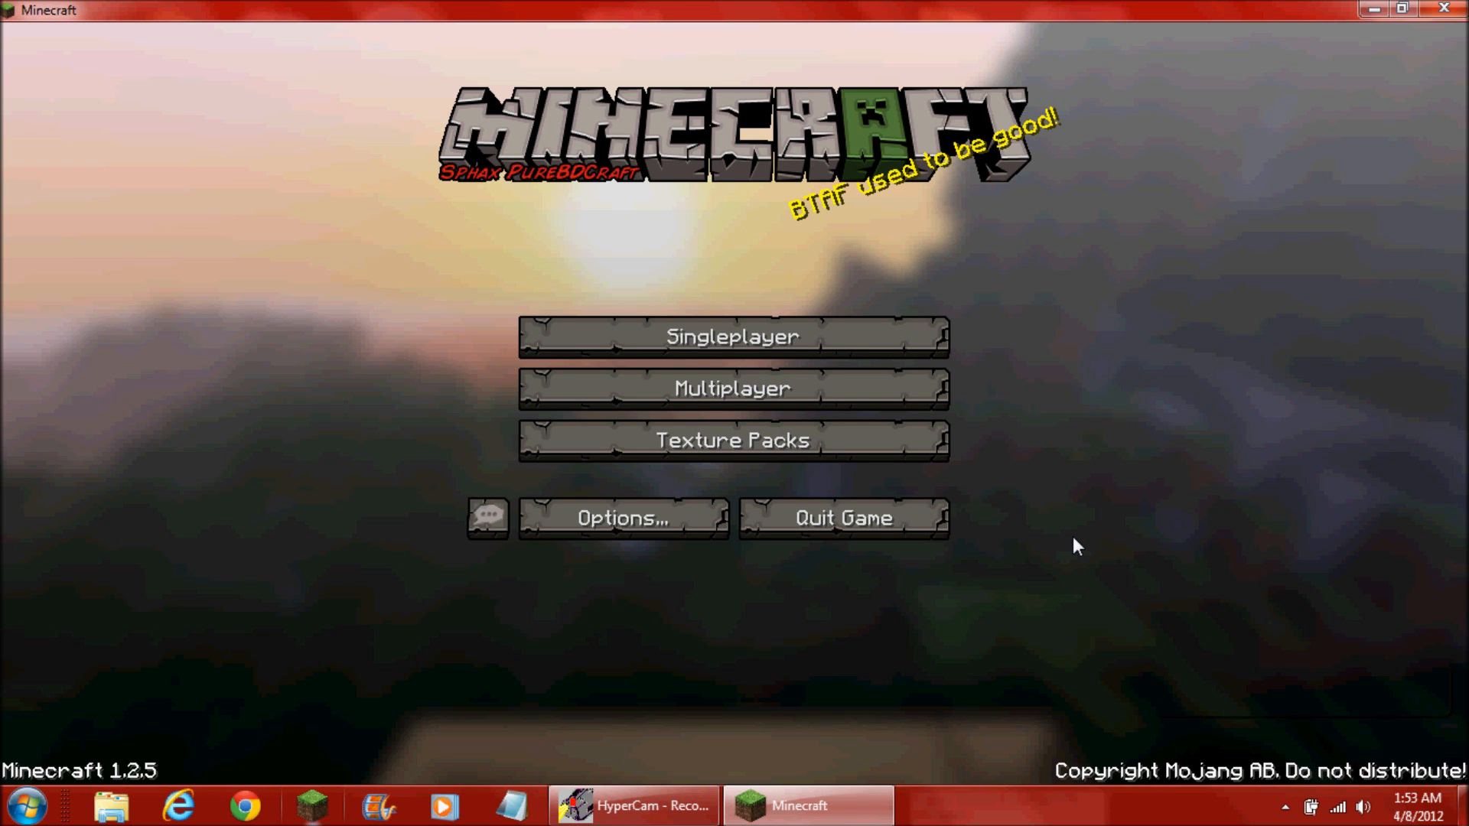
- From Singleplayer, create a new world with World Type set to Superflat
click(734, 335)
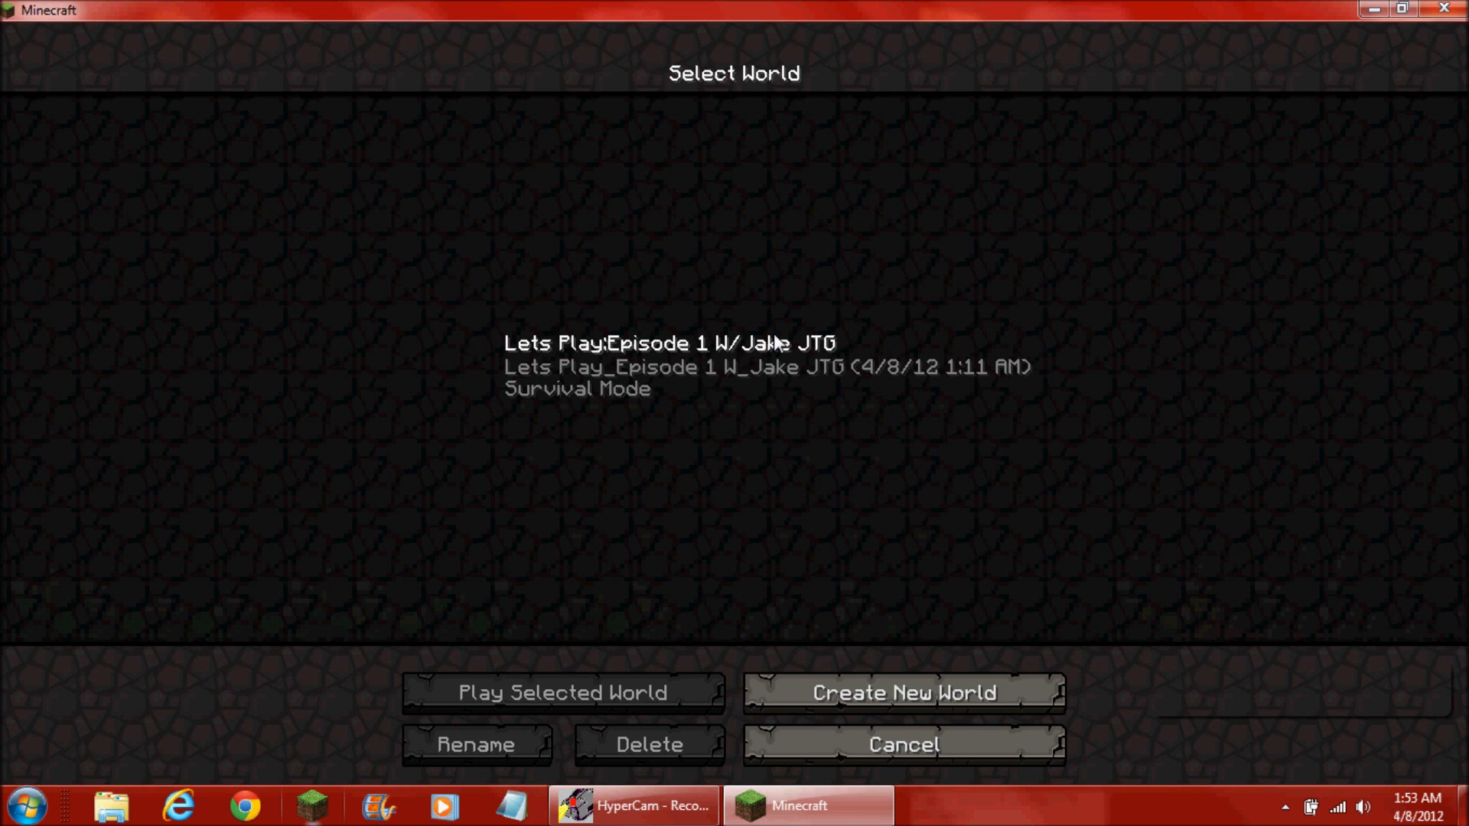
click(663, 390)
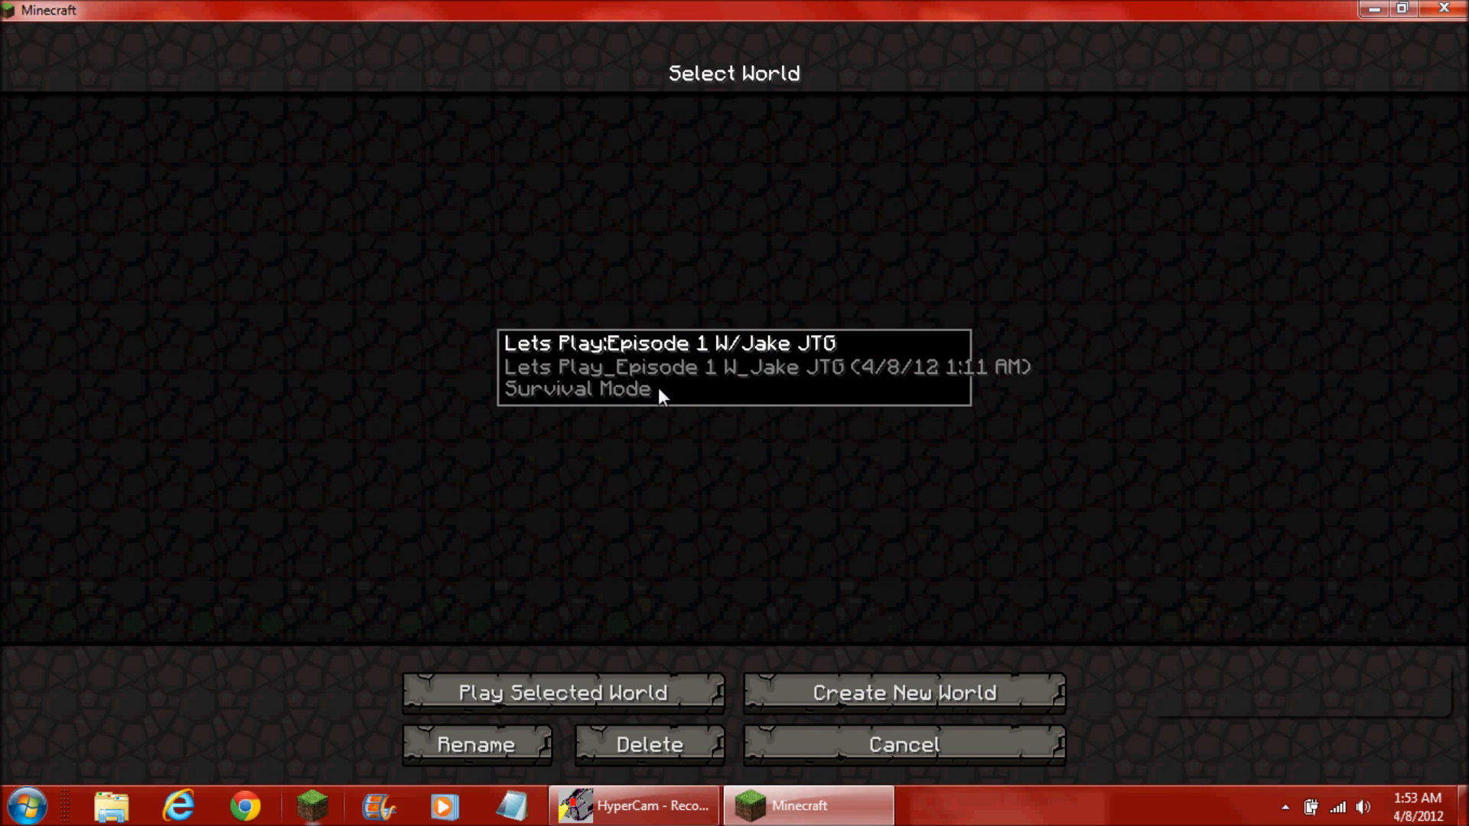
click(904, 693)
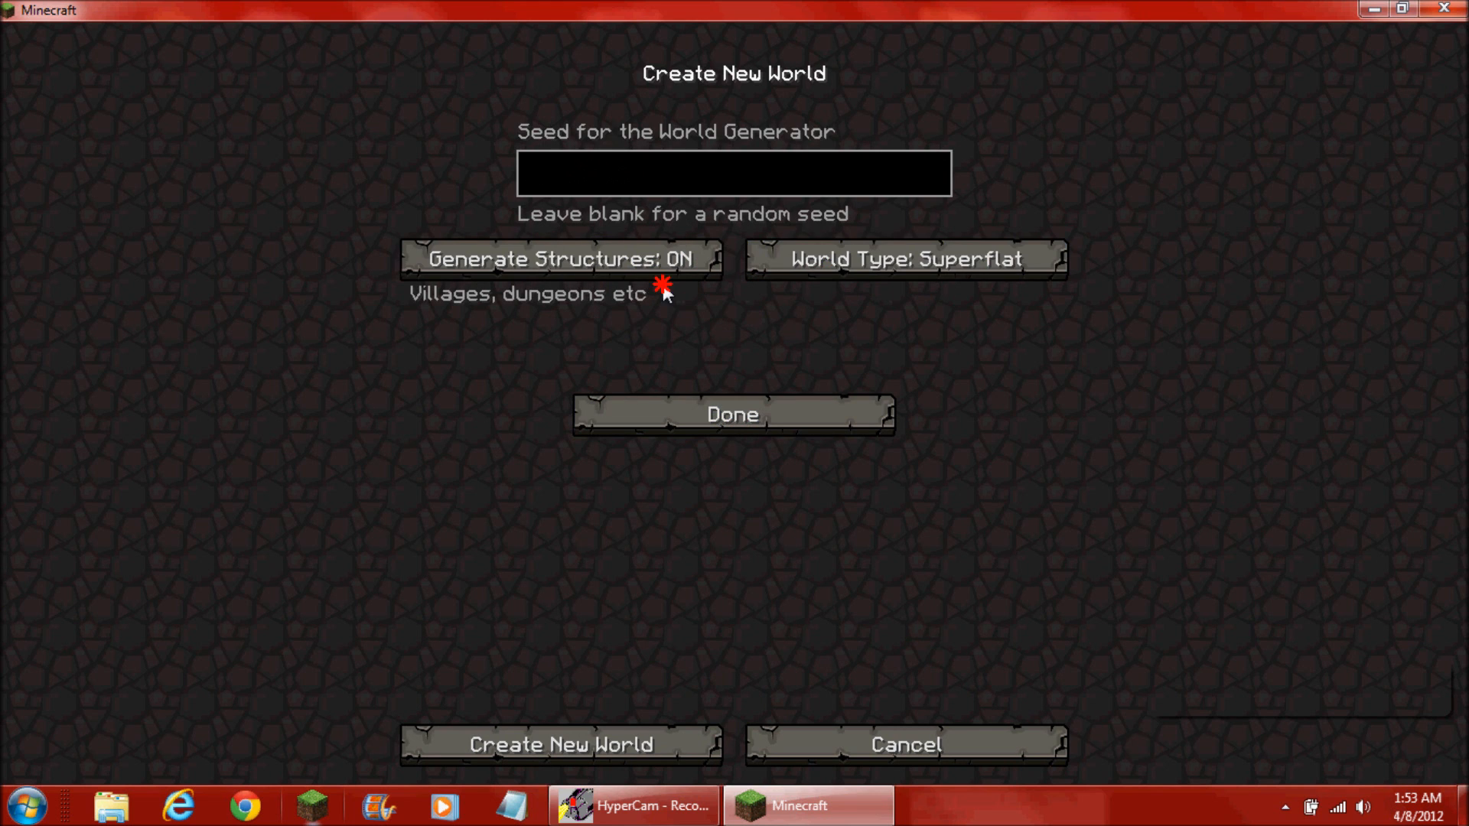
click(560, 258)
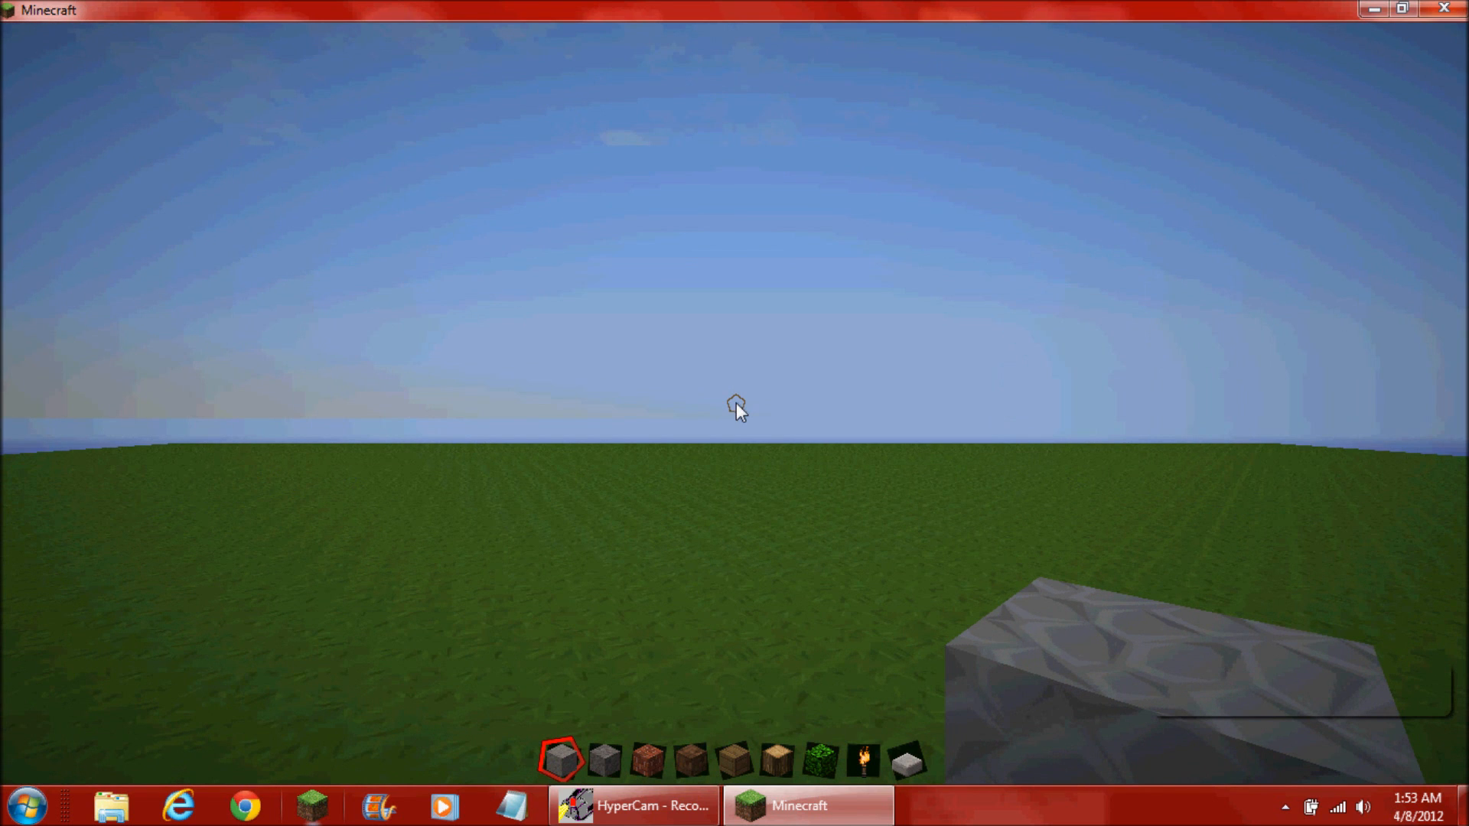
- Open the inventory with the TooManyItems overlay and delete all items
key(e)
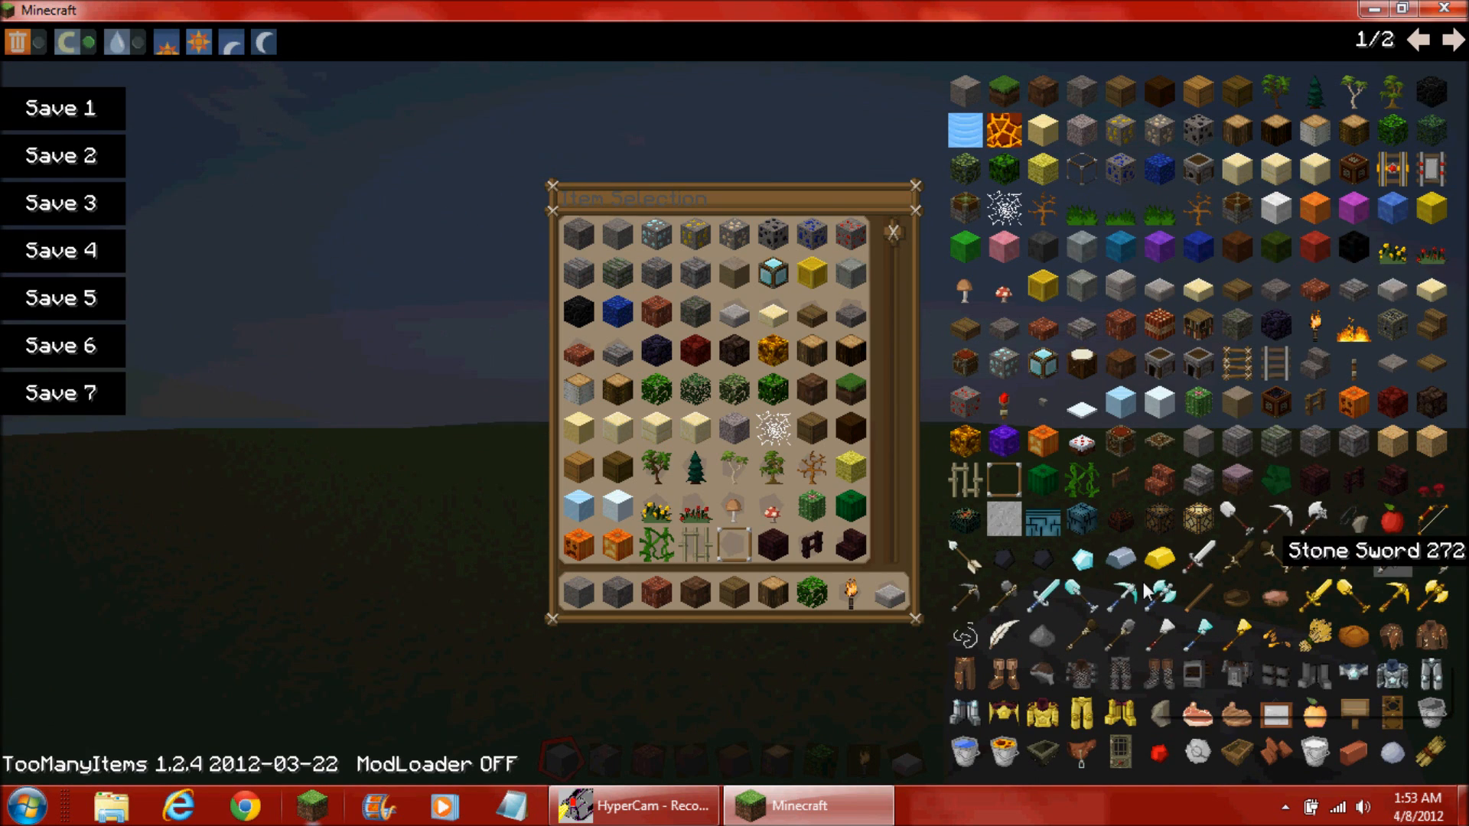
click(1449, 39)
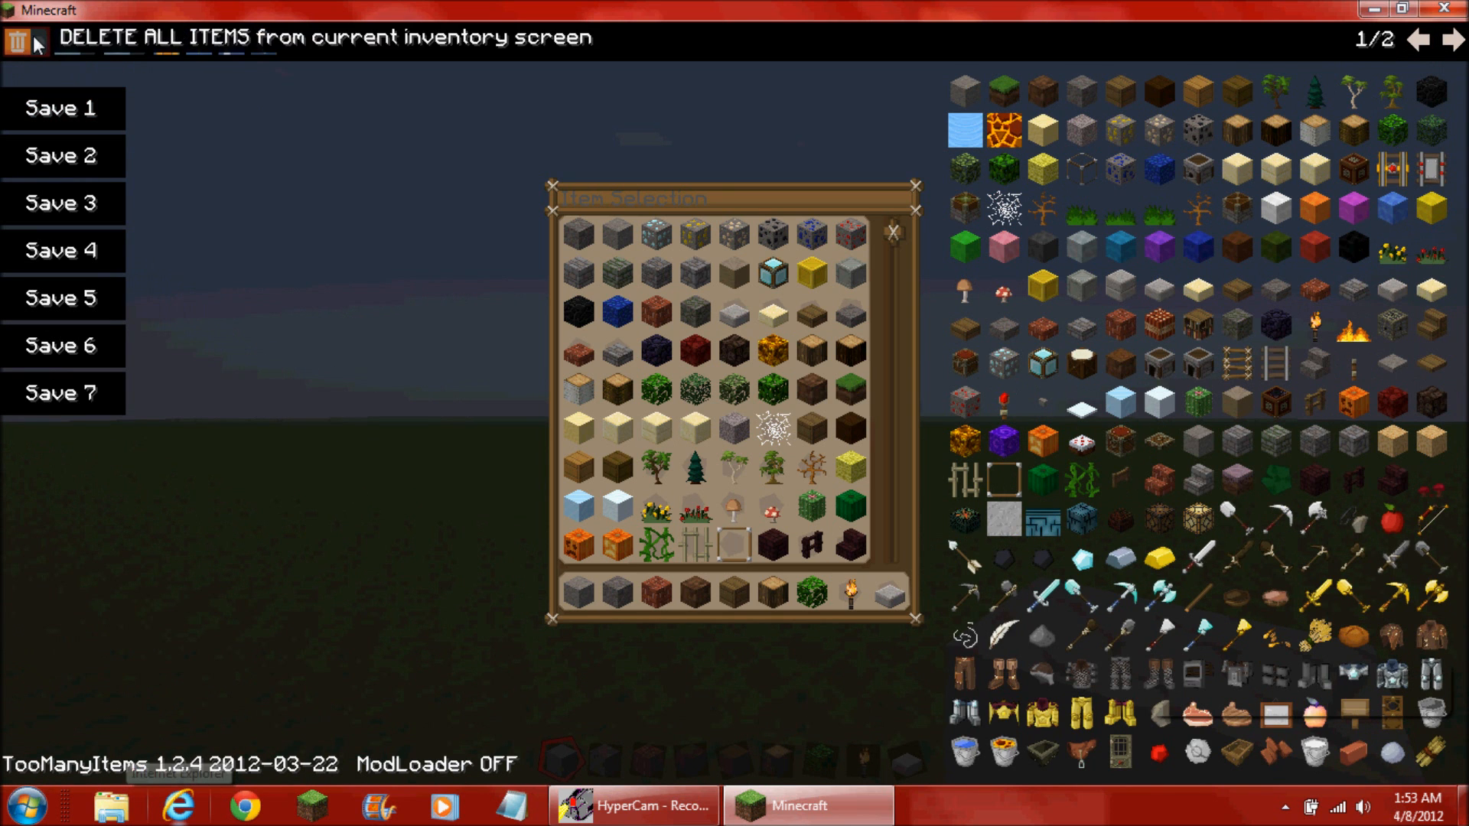
click(16, 39)
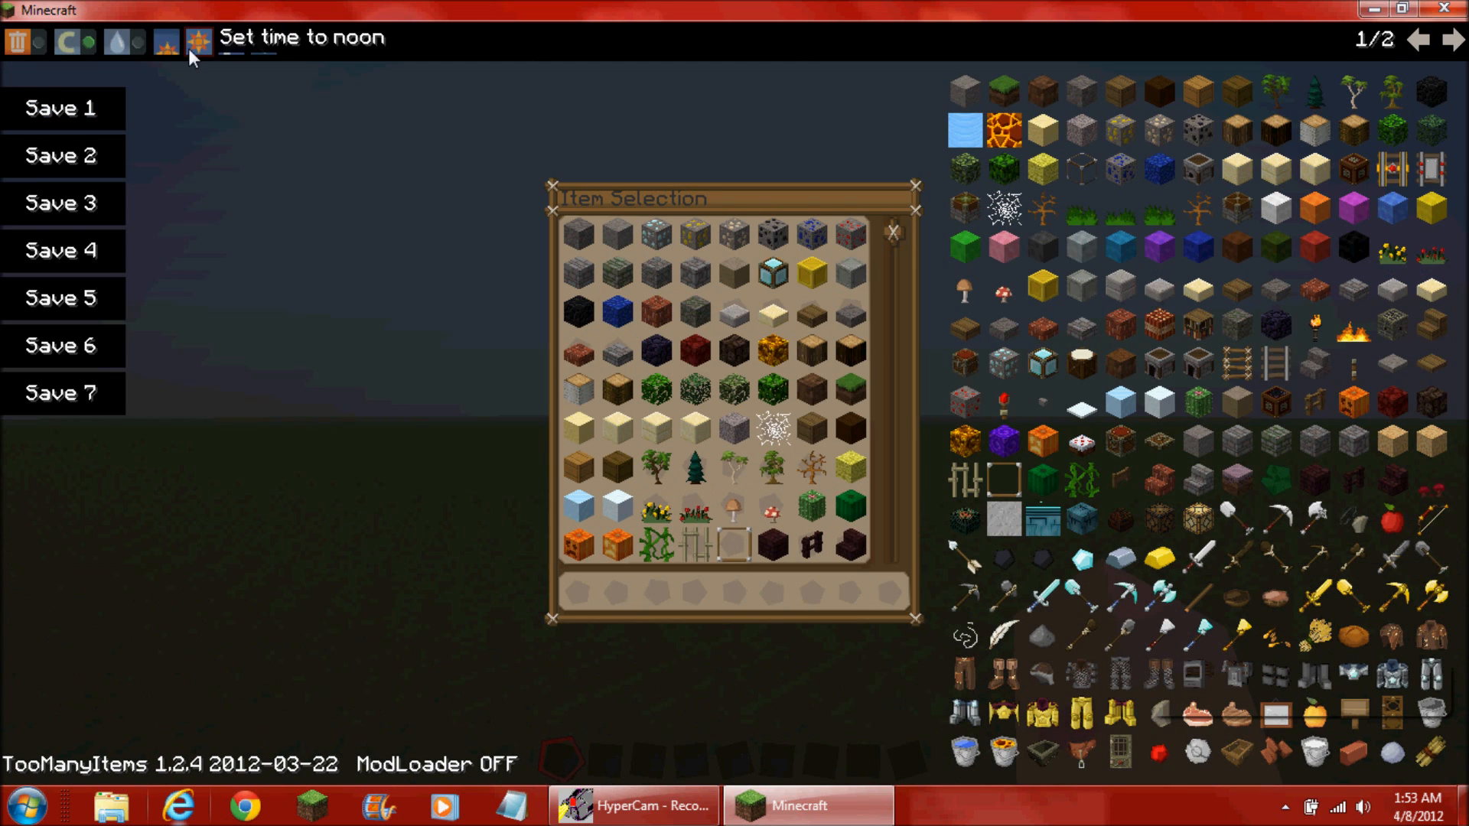
- Set world time to noon, then sunset, and take a stack of 64 water
click(198, 42)
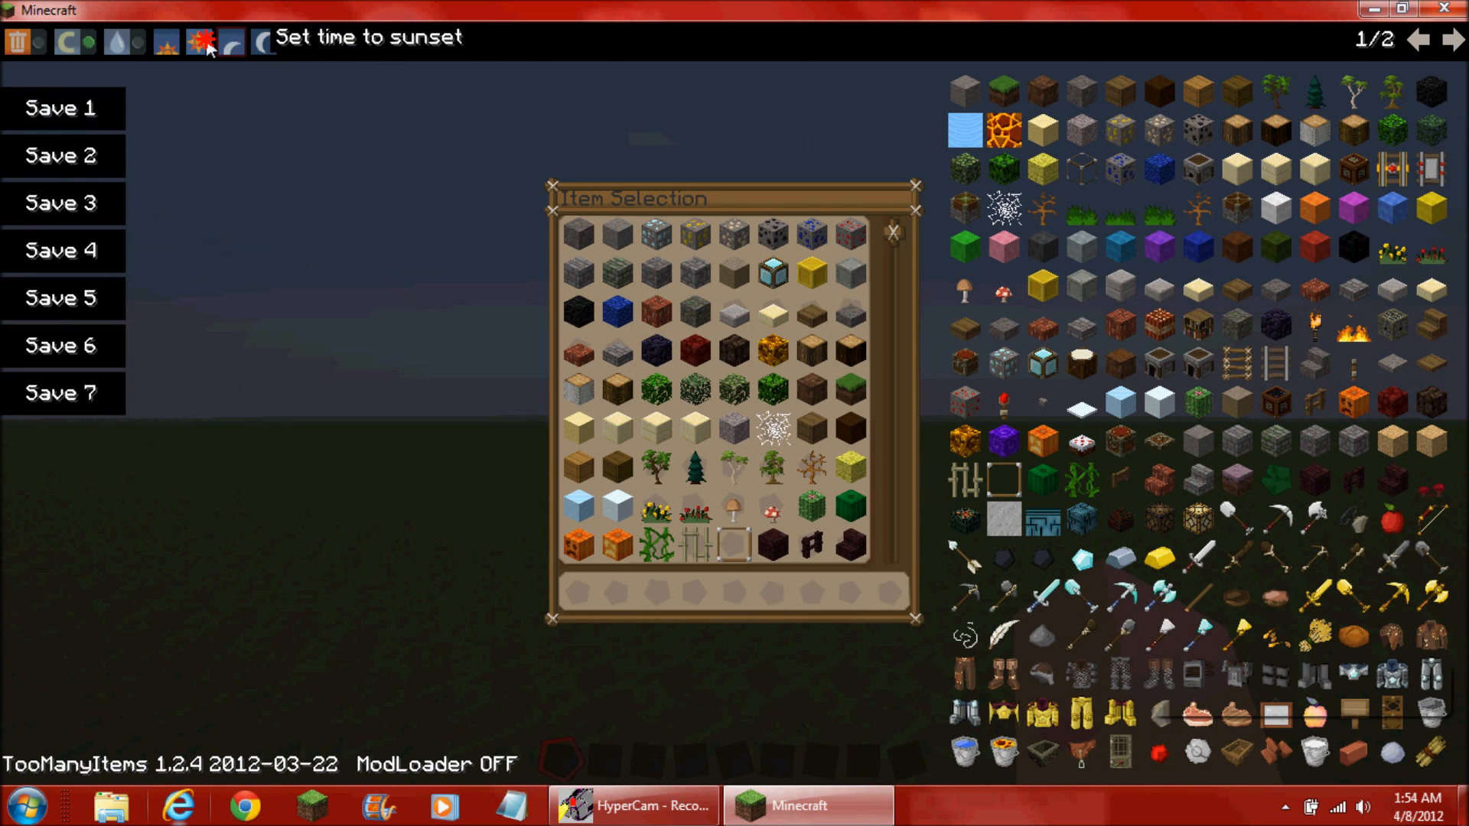
click(201, 39)
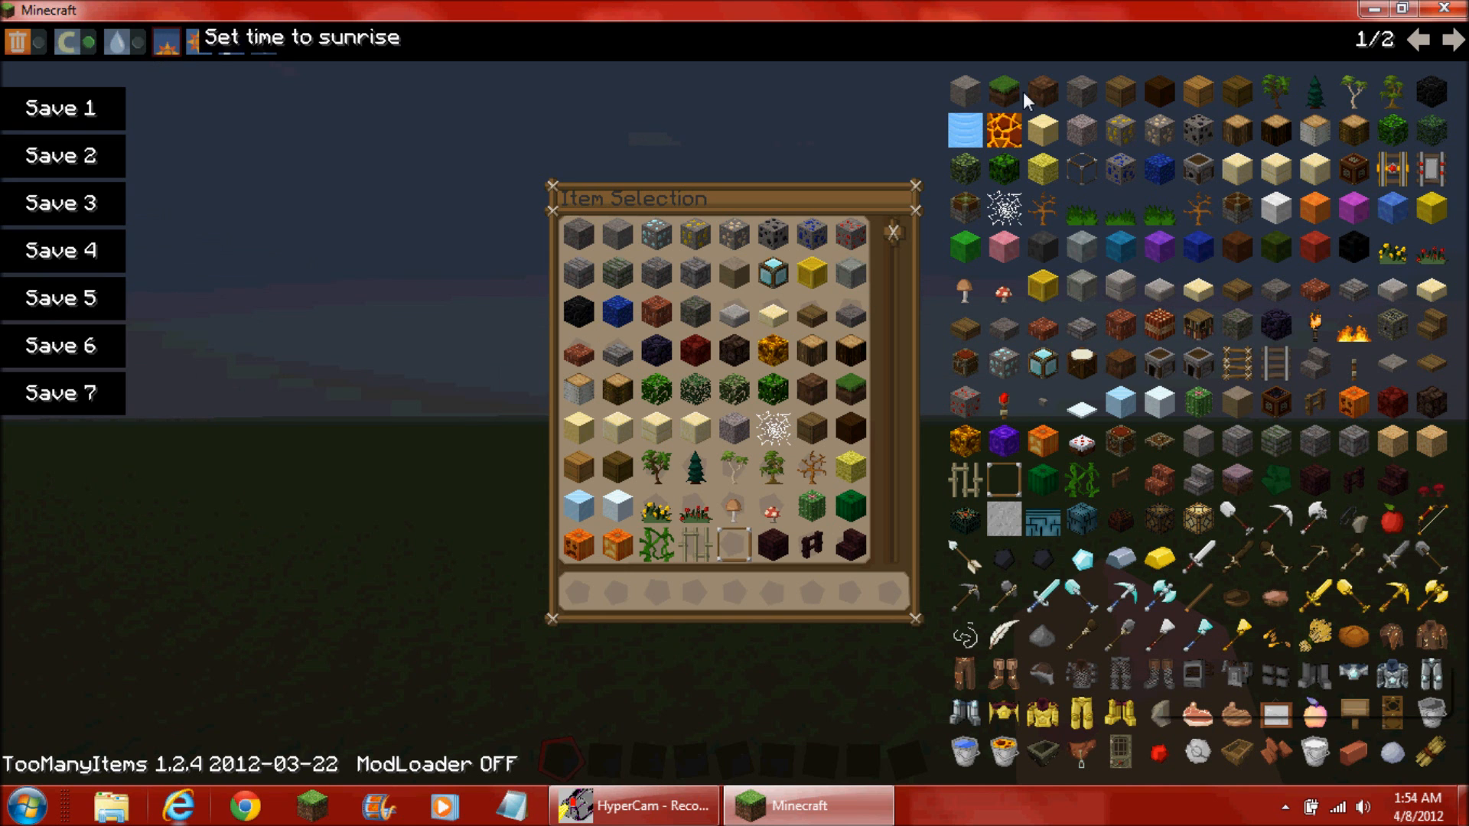
click(960, 131)
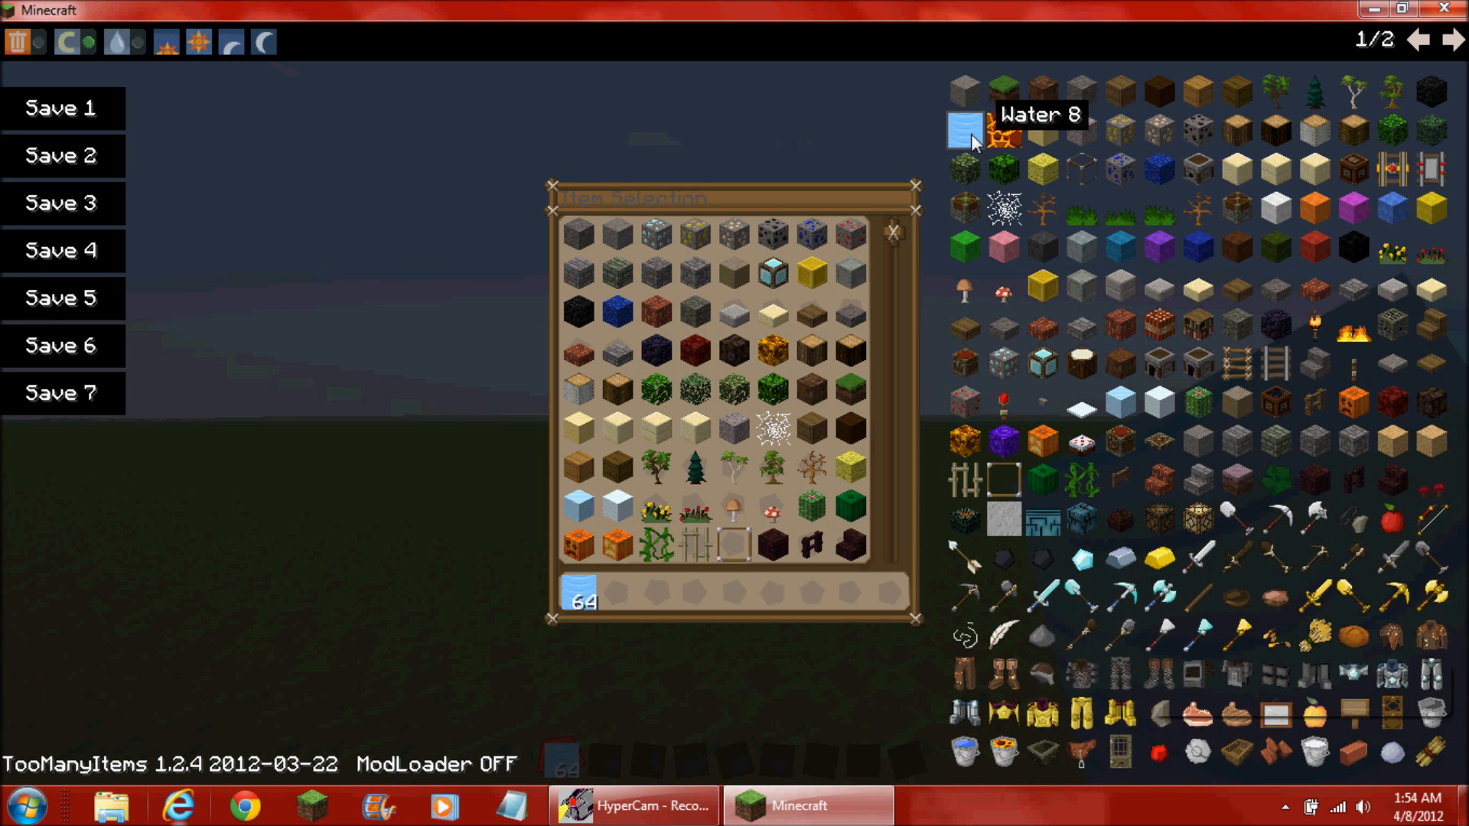